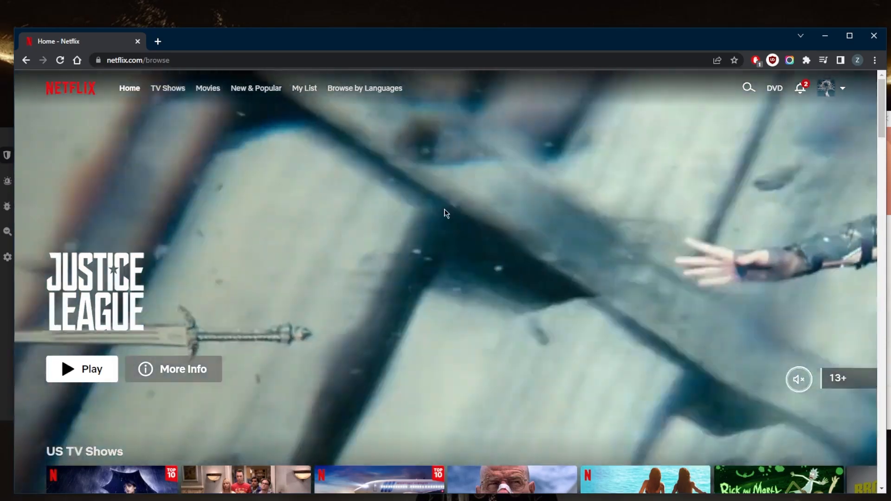
{"action": "mouse_move", "coordinate": [565, 395]}
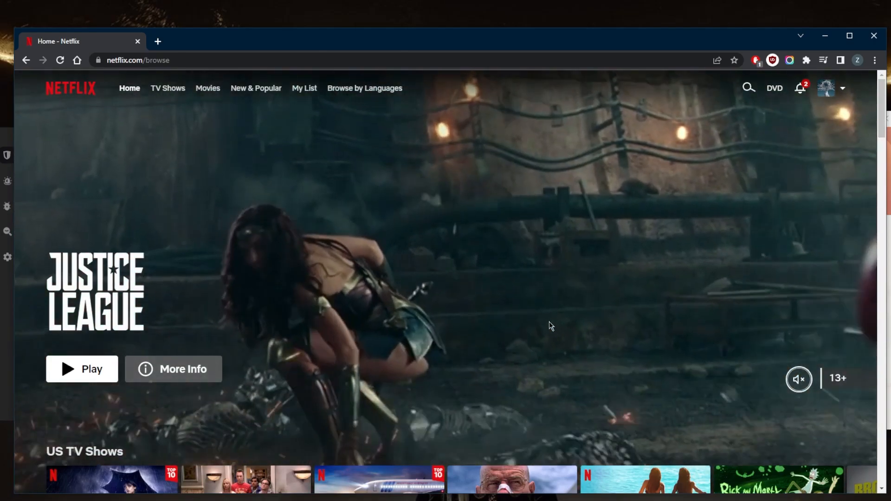
- Switch ExpressVPN's location to France - Marseille and connect
{"action": "scroll", "scroll_direction": "down", "scroll_amount": 3}
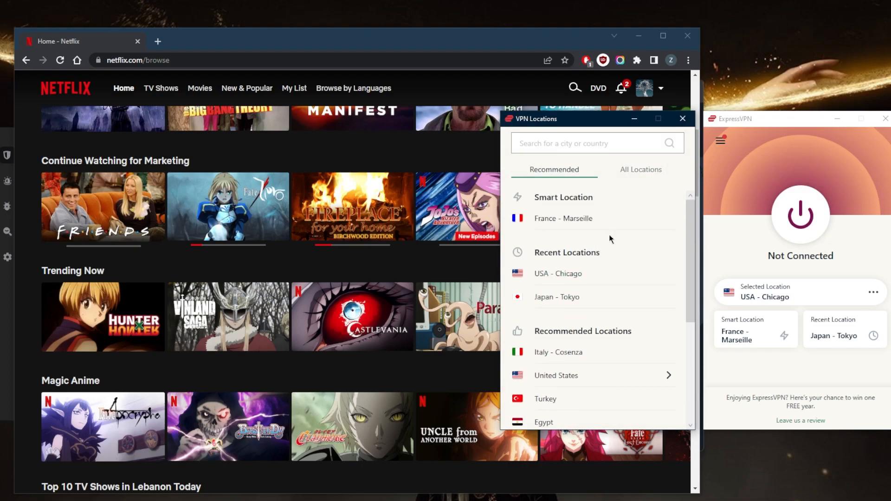
{"action": "mouse_move", "coordinate": [560, 218]}
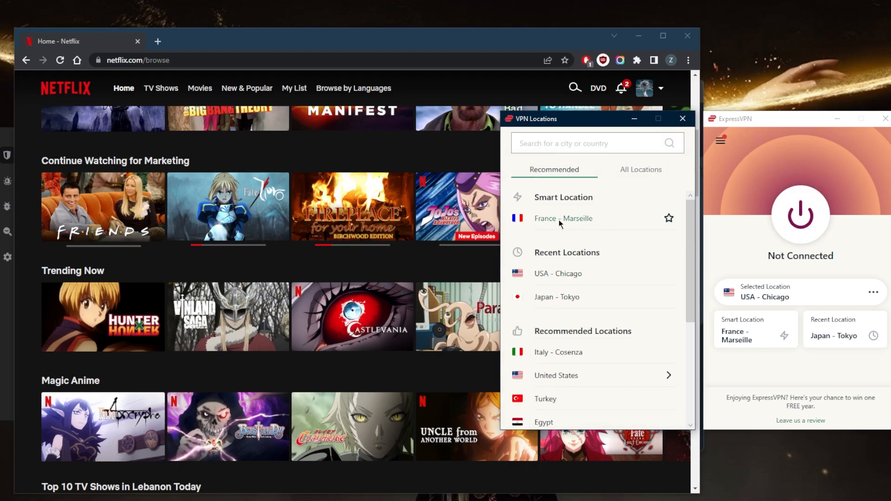
{"action": "left_click", "coordinate": [563, 219]}
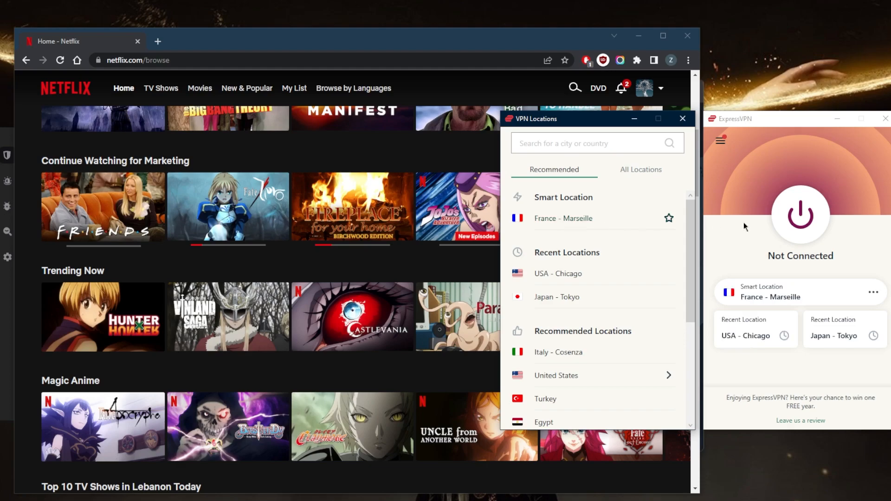
{"action": "left_click", "coordinate": [800, 217]}
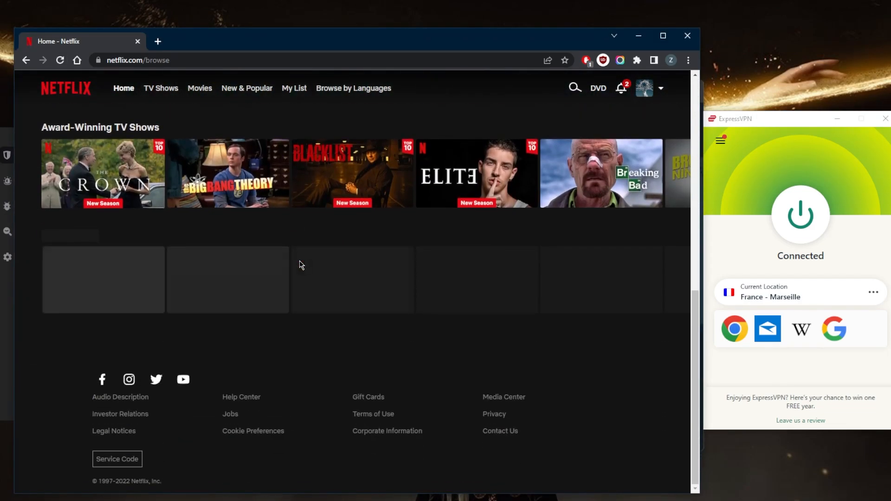
- Scroll Netflix to confirm the Top 10 TV Shows in France Today row, then disconnect ExpressVPN
{"action": "scroll", "scroll_direction": "down", "scroll_amount": 3}
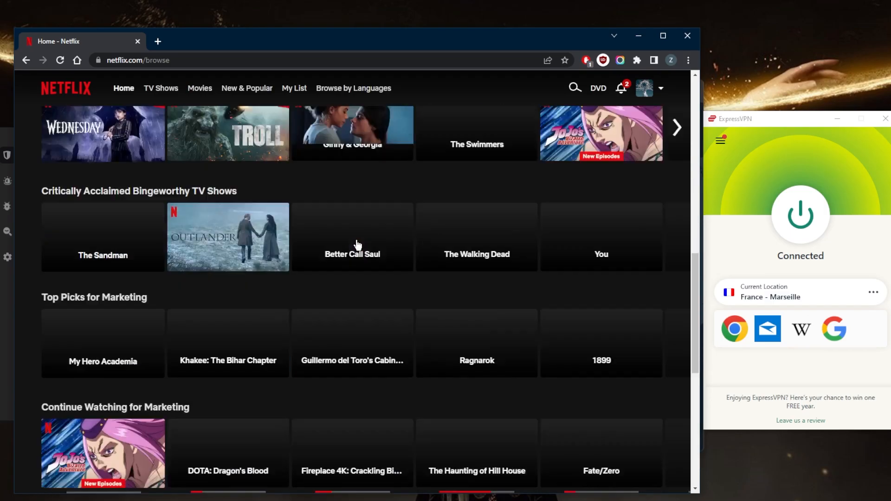
{"action": "scroll", "scroll_direction": "down", "scroll_amount": 3}
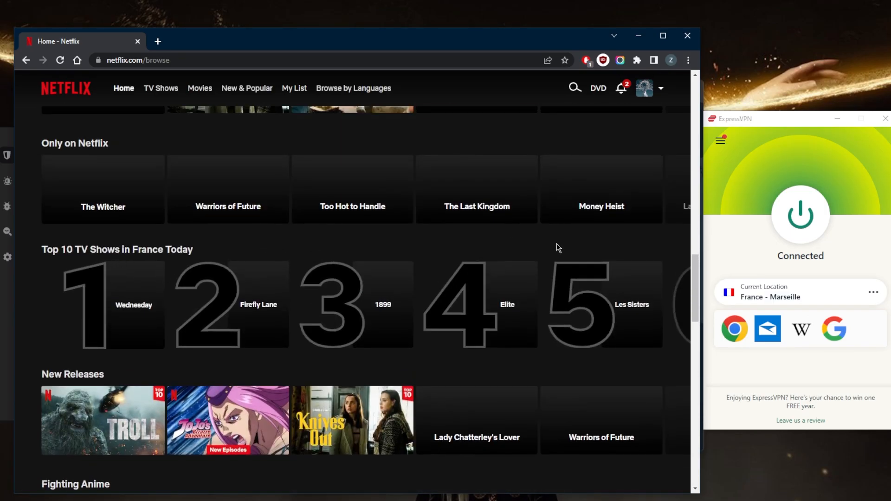
{"action": "left_click", "coordinate": [799, 216]}
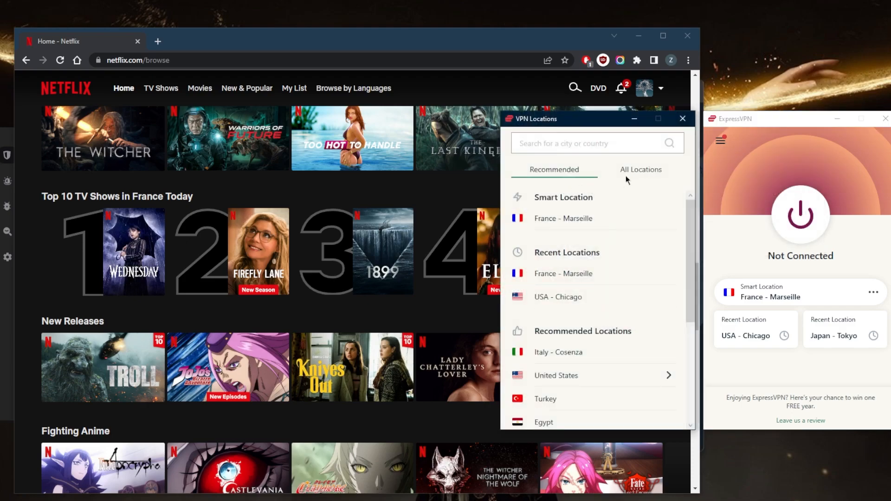
- Connect ExpressVPN to USA - Chicago from the United States locations
{"action": "left_click", "coordinate": [641, 169]}
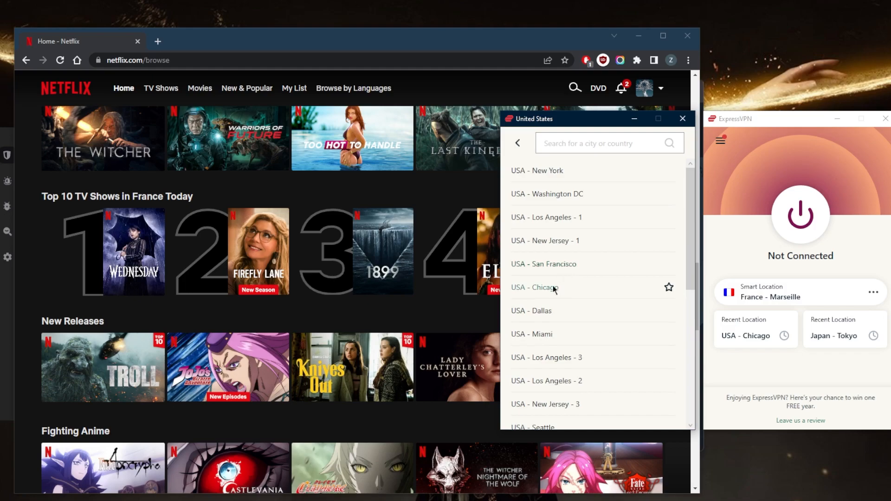
{"action": "left_click", "coordinate": [534, 287]}
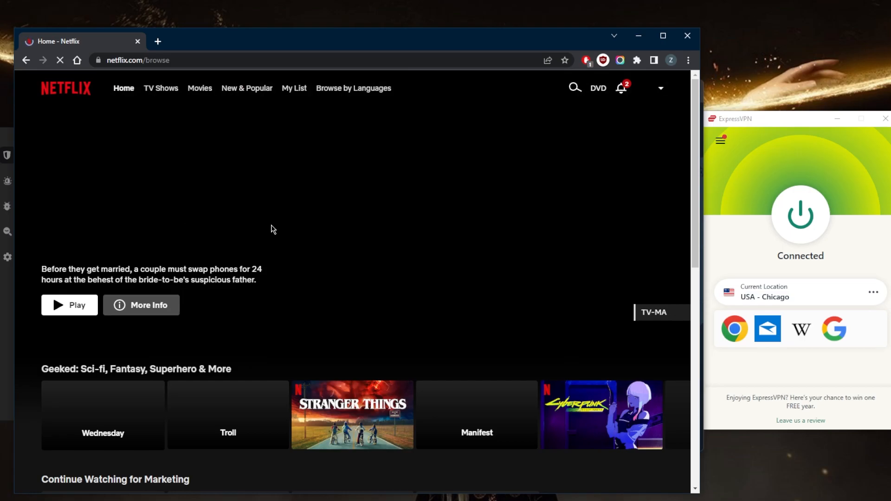
- Scroll the reloaded Netflix home page to find the Top 10 TV Shows in the U.S. Today row
{"action": "scroll", "scroll_direction": "down", "scroll_amount": 3}
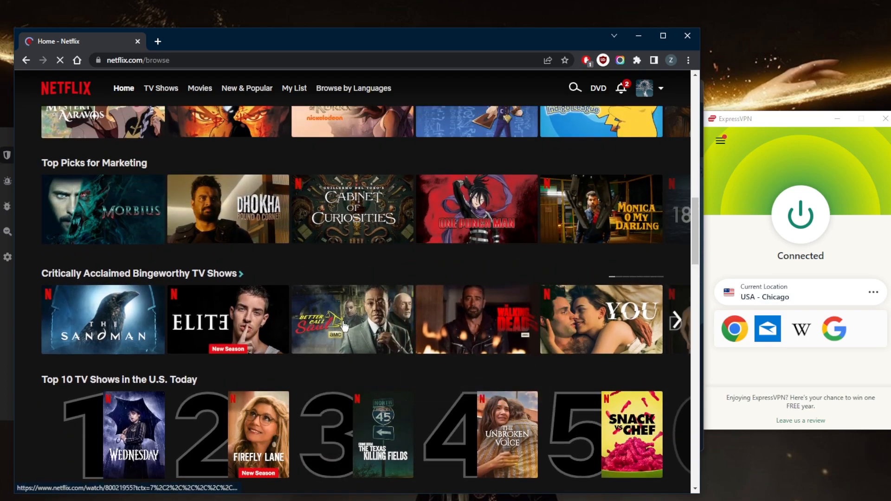
{"action": "mouse_move", "coordinate": [426, 275]}
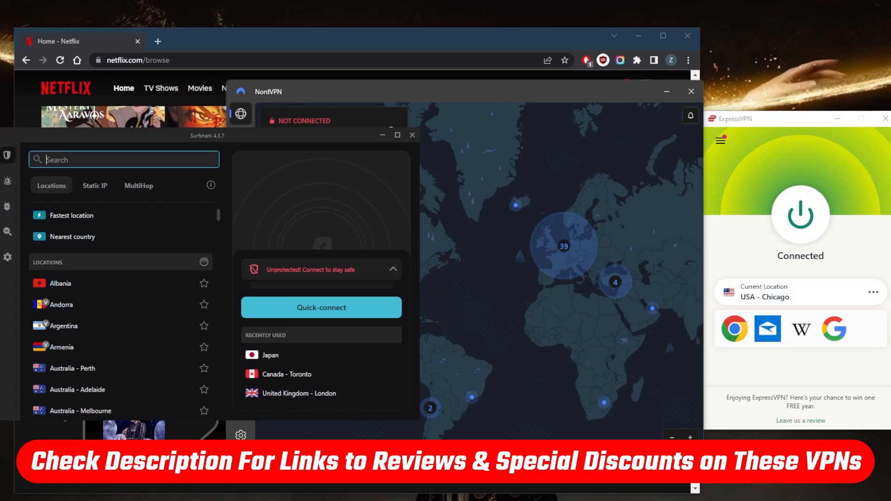
{"action": "mouse_move", "coordinate": [835, 329]}
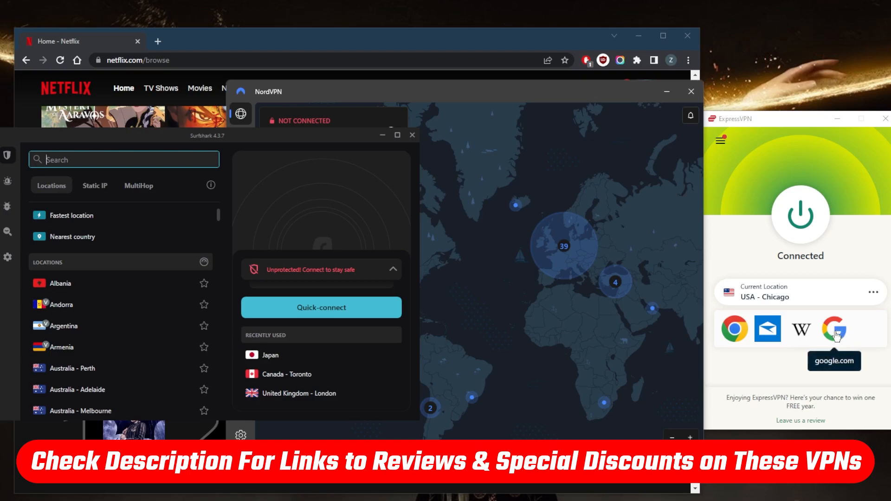